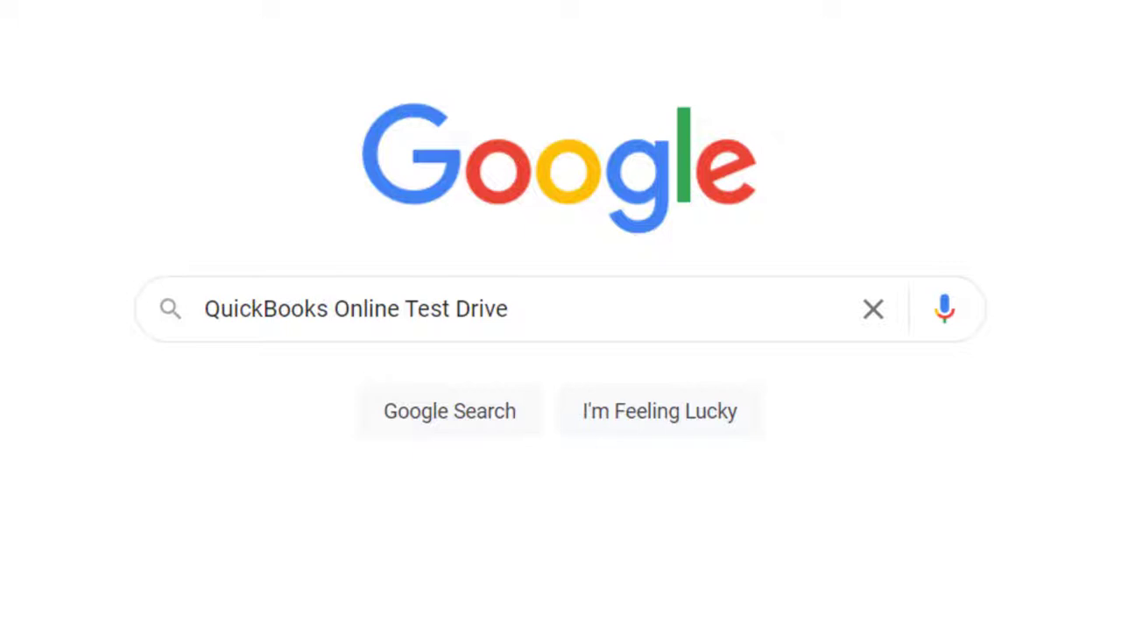
{"action": "mouse_move", "coordinate": [1069, 522]}
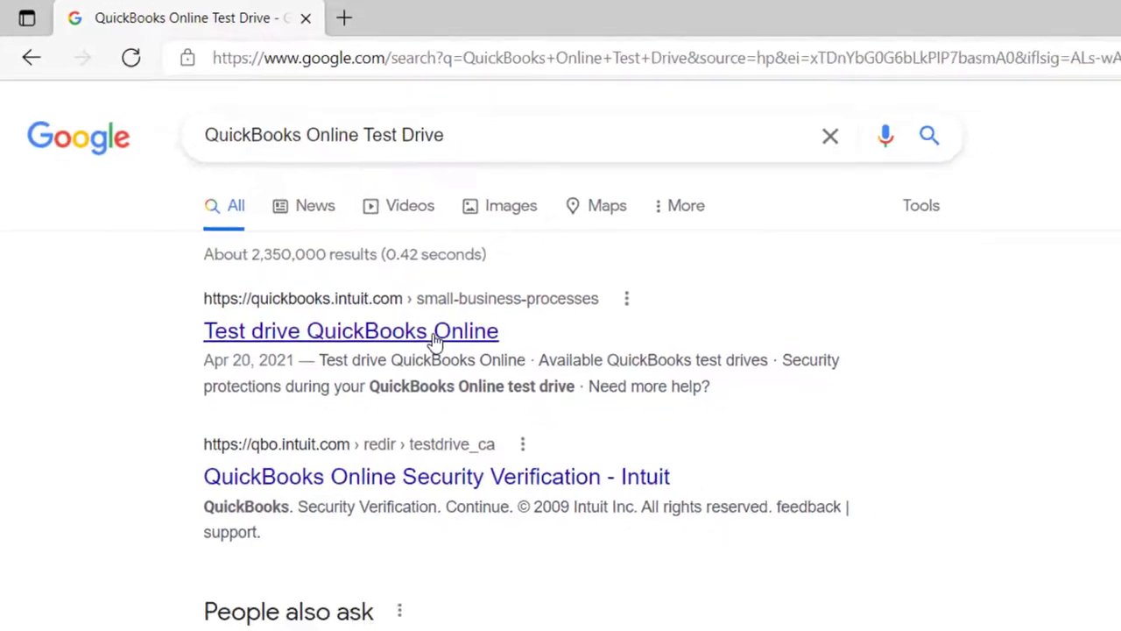
Open the Test drive QuickBooks Online article and launch the United States test drive
{"action": "left_click", "coordinate": [351, 330]}
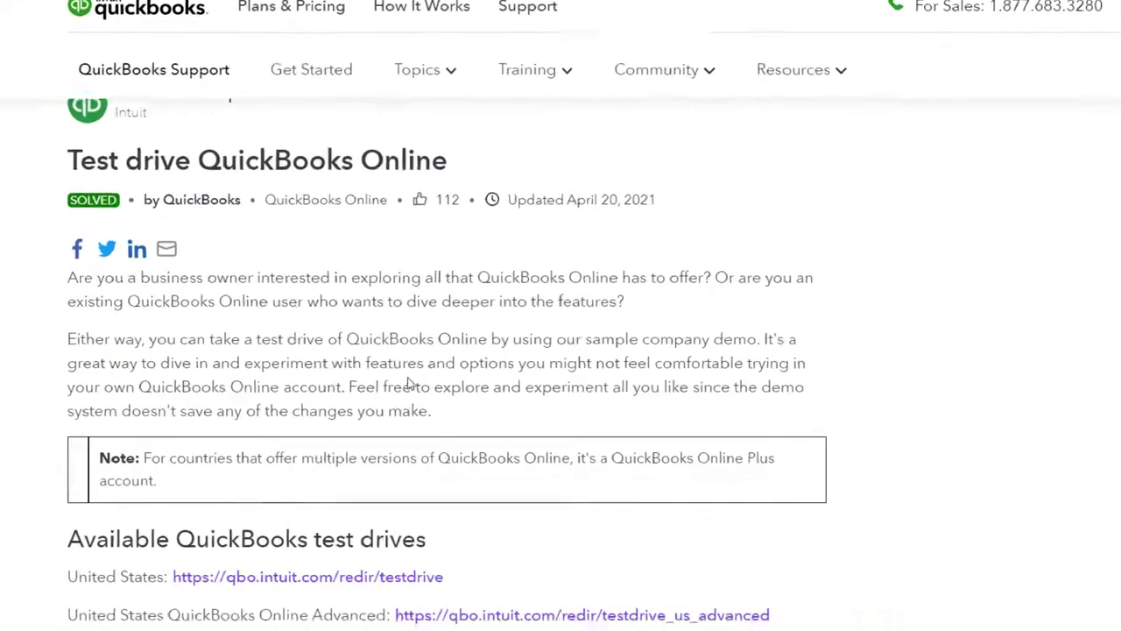
{"action": "scroll", "scroll_direction": "down", "scroll_amount": 3}
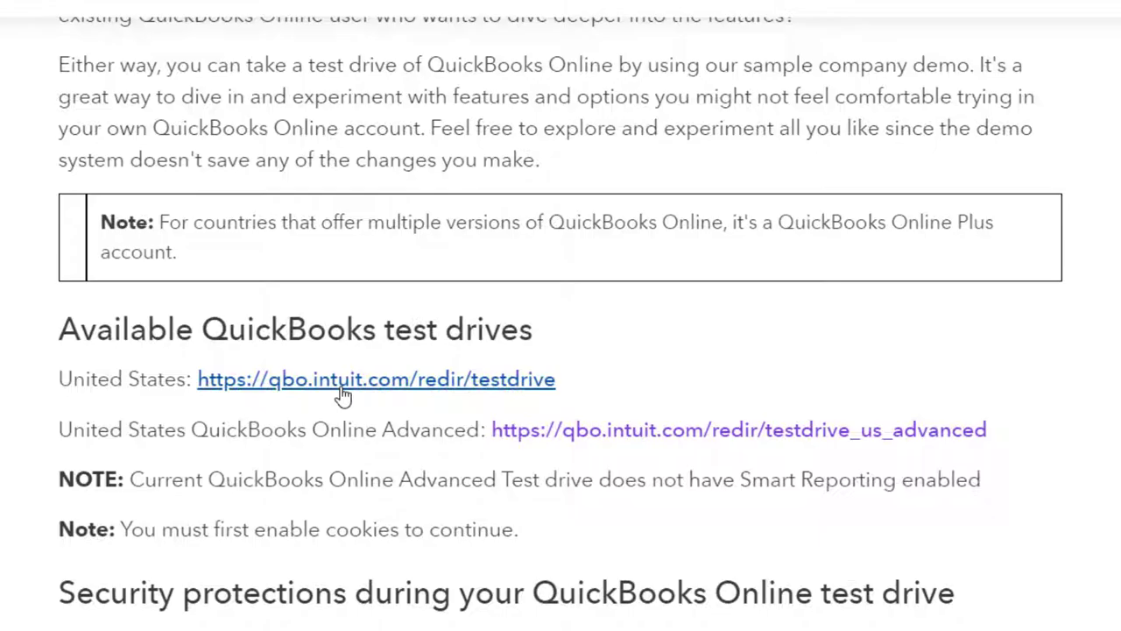
{"action": "left_click", "coordinate": [375, 380]}
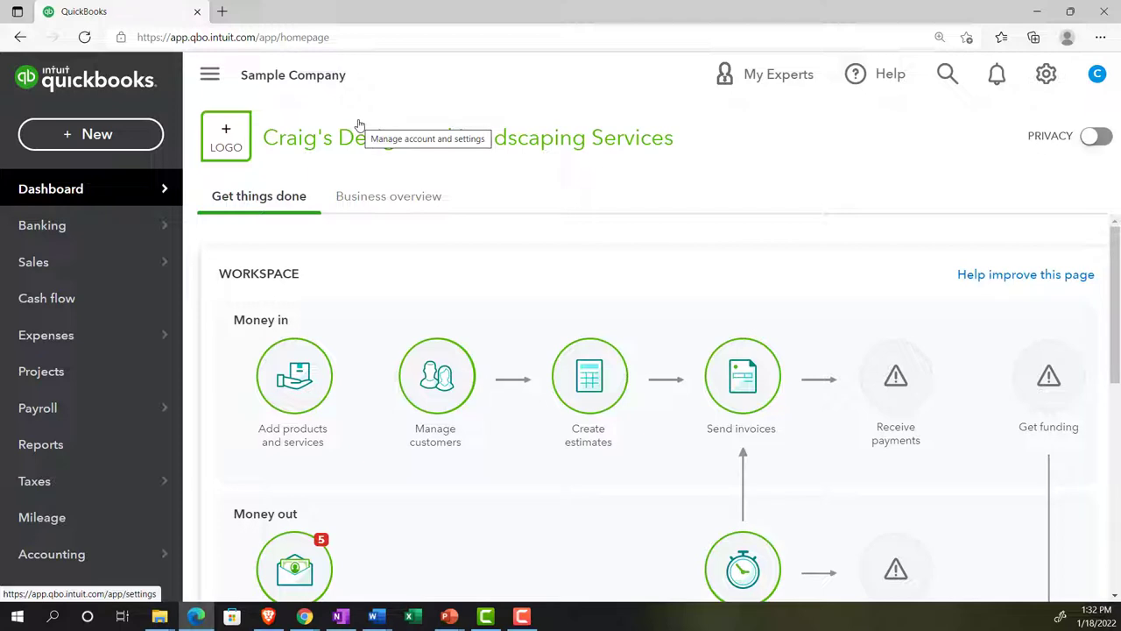
{"action": "mouse_move", "coordinate": [493, 187]}
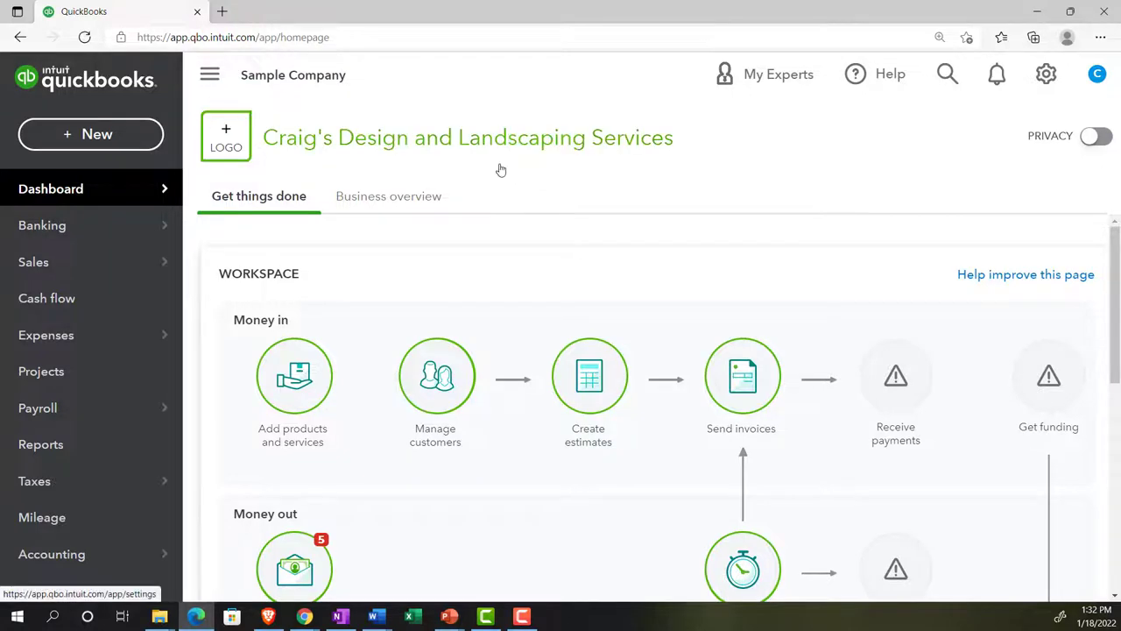
Show the + New menu of transaction types on the Craig's Design and Landscaping dashboard
{"action": "left_click", "coordinate": [91, 134]}
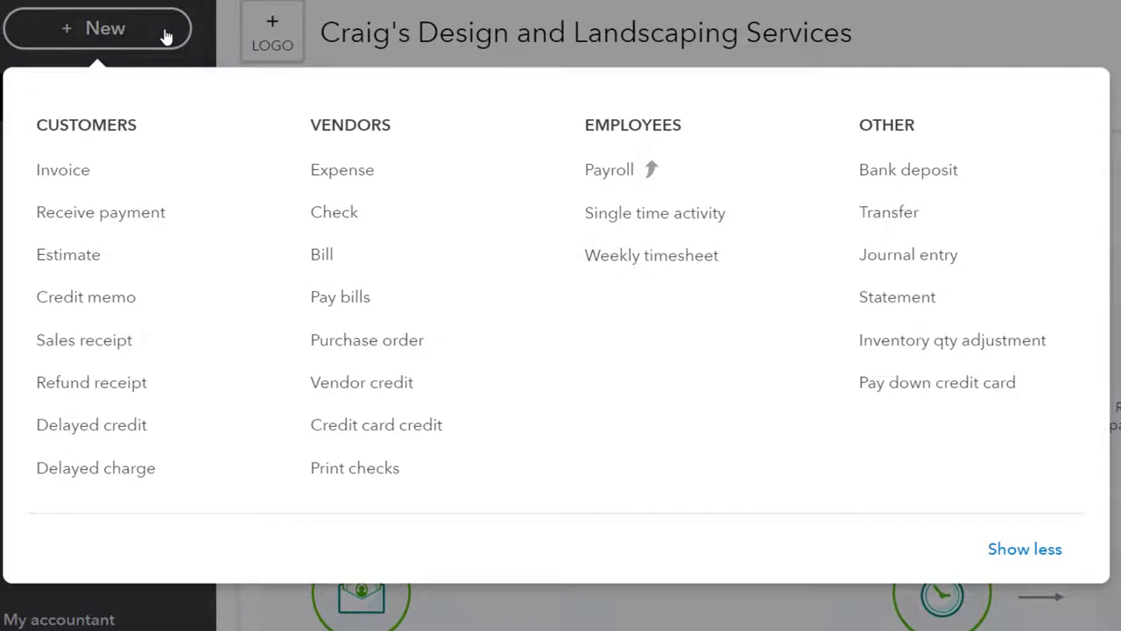
{"action": "mouse_move", "coordinate": [184, 23]}
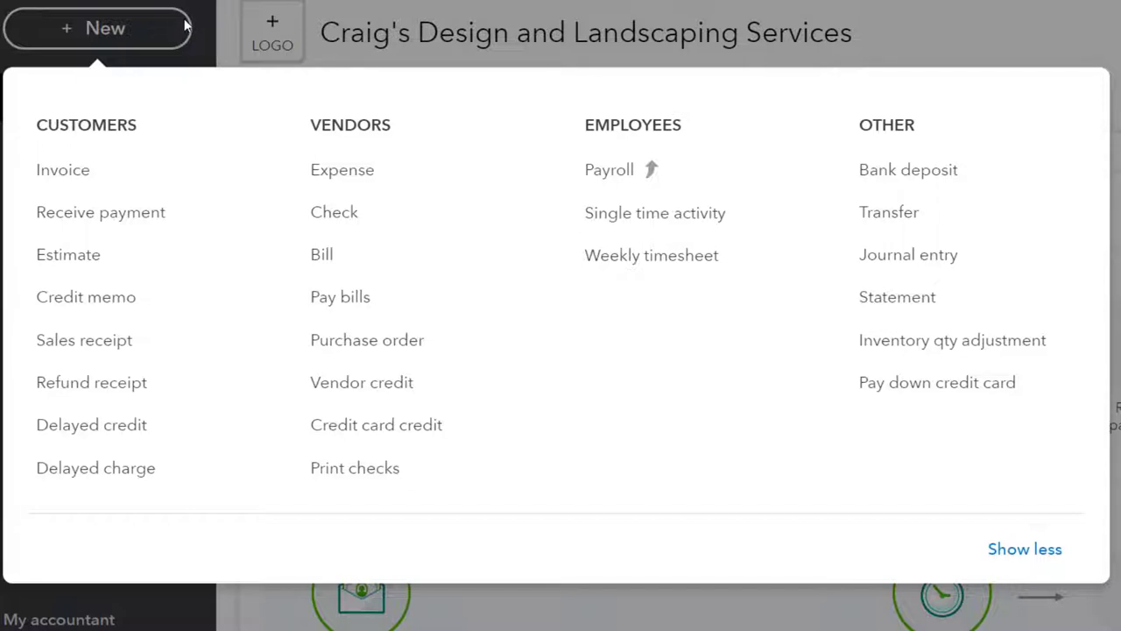
{"action": "mouse_move", "coordinate": [439, 11]}
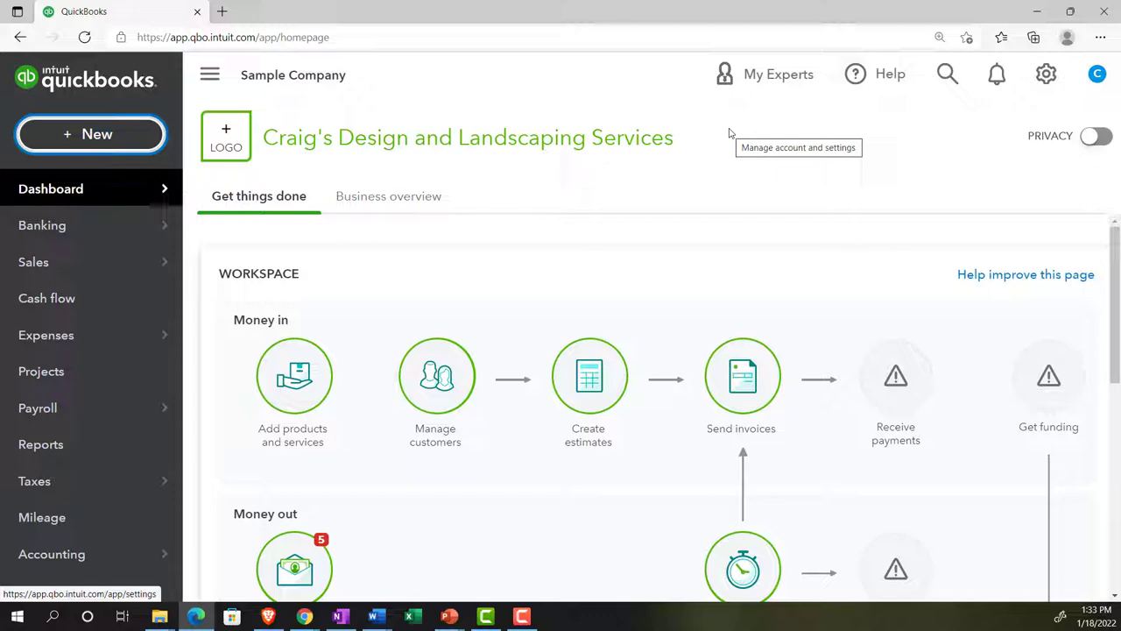
Reach the All lists page via the gear settings menu, showing Chart of Accounts and Products and Services
{"action": "left_click", "coordinate": [1046, 73]}
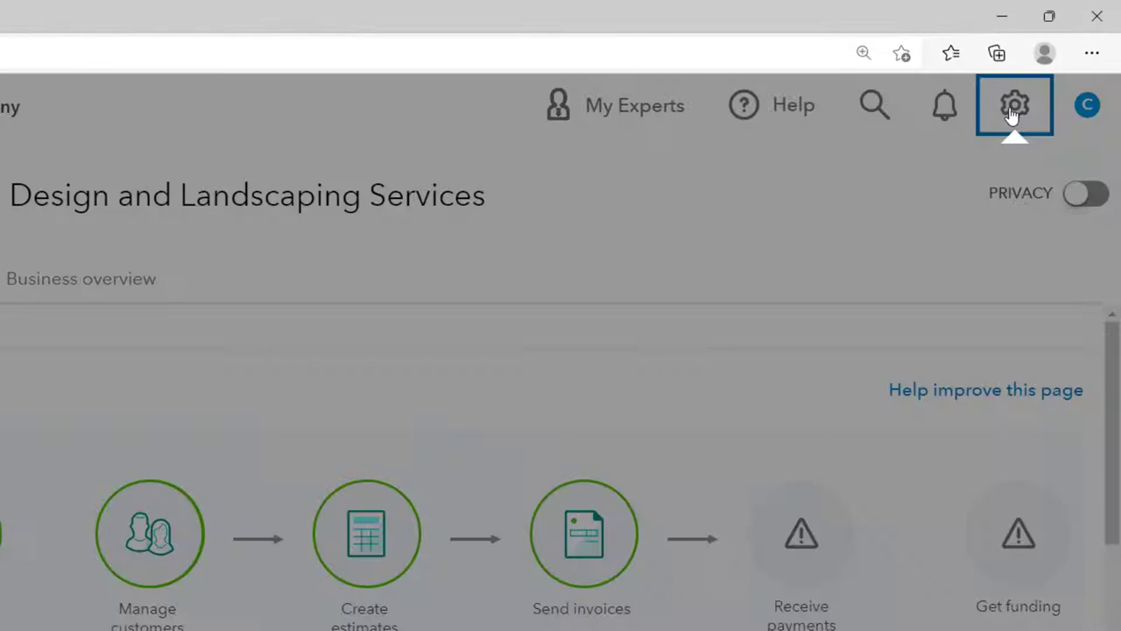
{"action": "left_click", "coordinate": [1017, 105]}
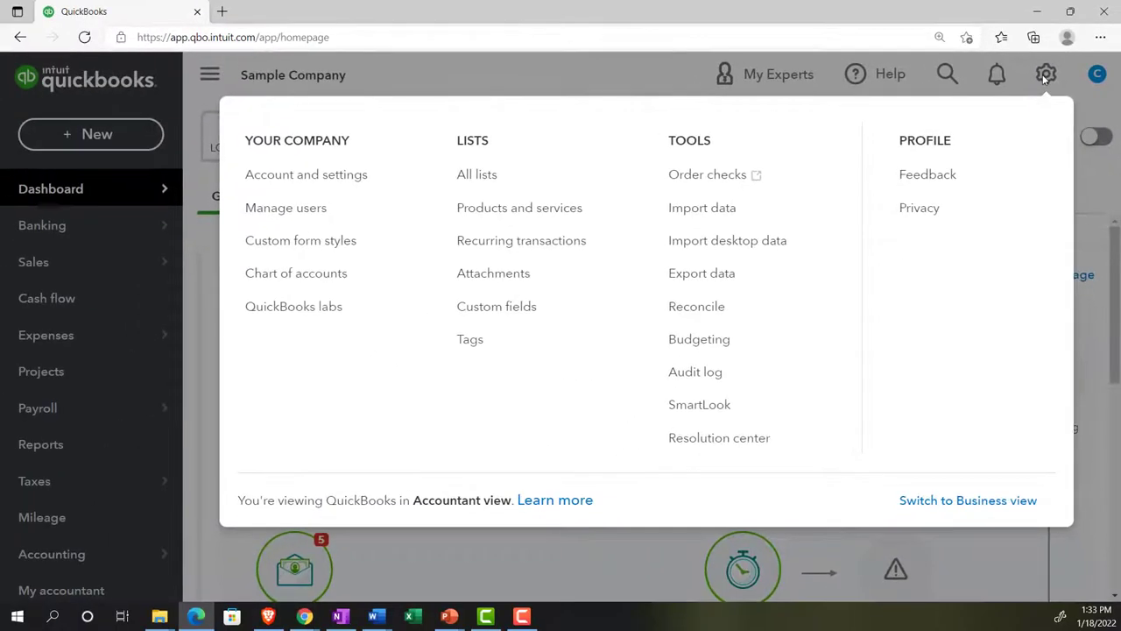
{"action": "left_click", "coordinate": [477, 173]}
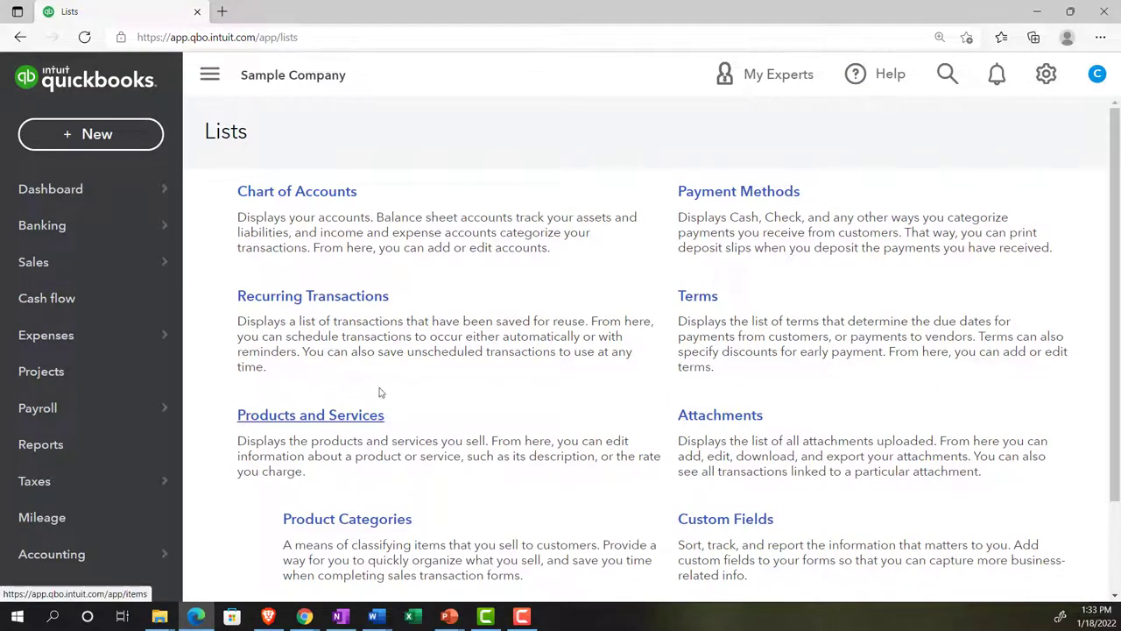
{"action": "mouse_move", "coordinate": [329, 206]}
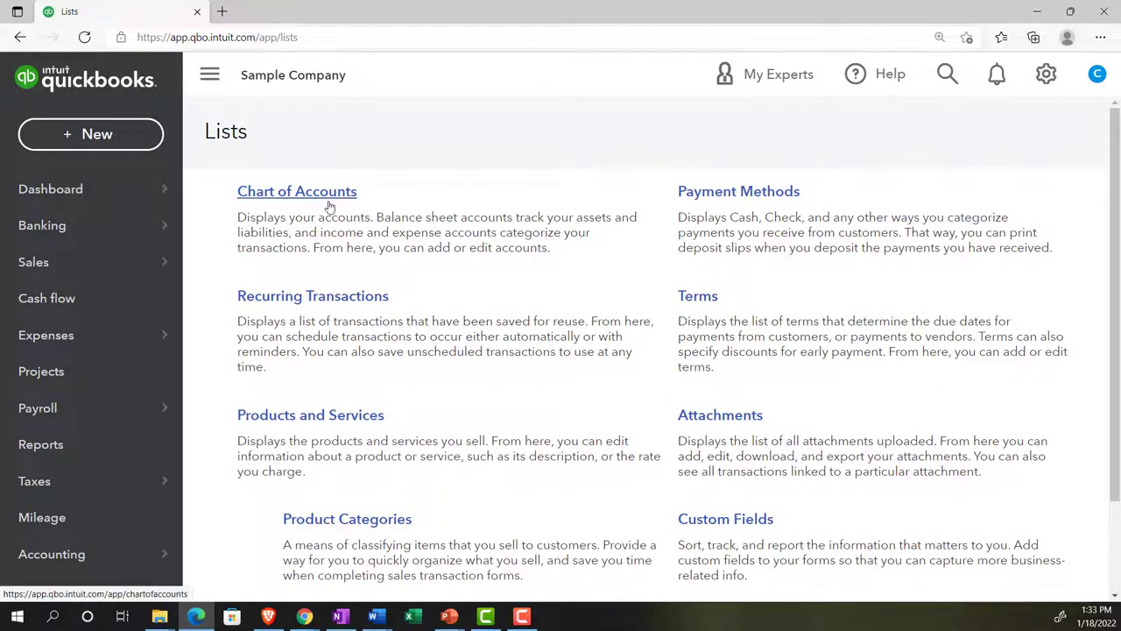
{"action": "mouse_move", "coordinate": [337, 200]}
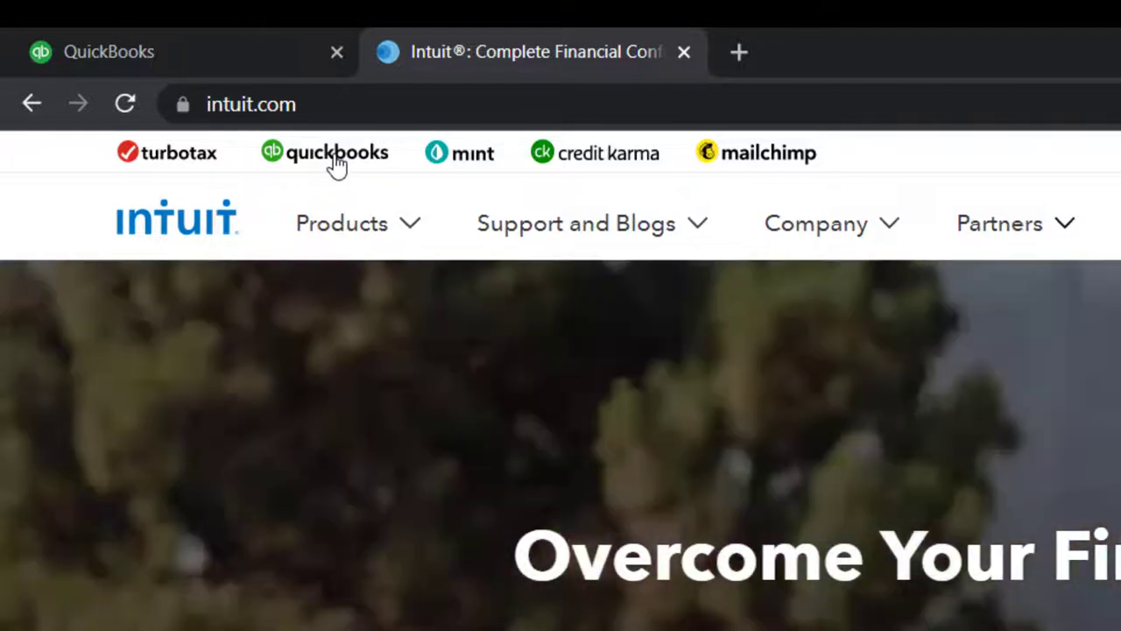
Go to the QuickBooks product site and bring its footer product list into view
{"action": "left_click", "coordinate": [338, 153]}
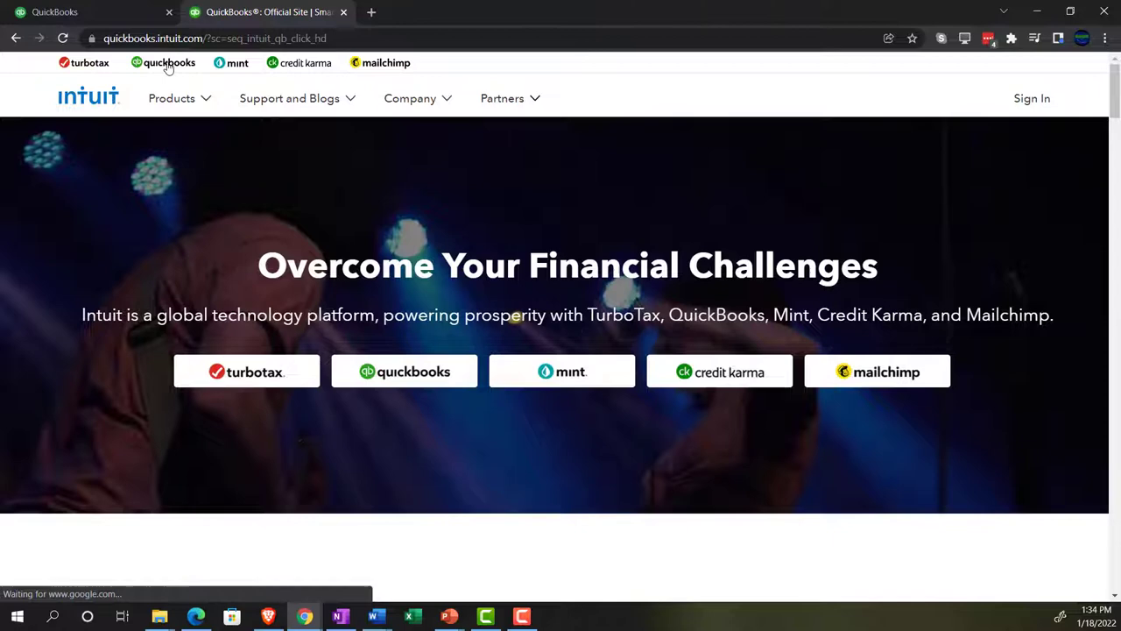
{"action": "left_click", "coordinate": [169, 63]}
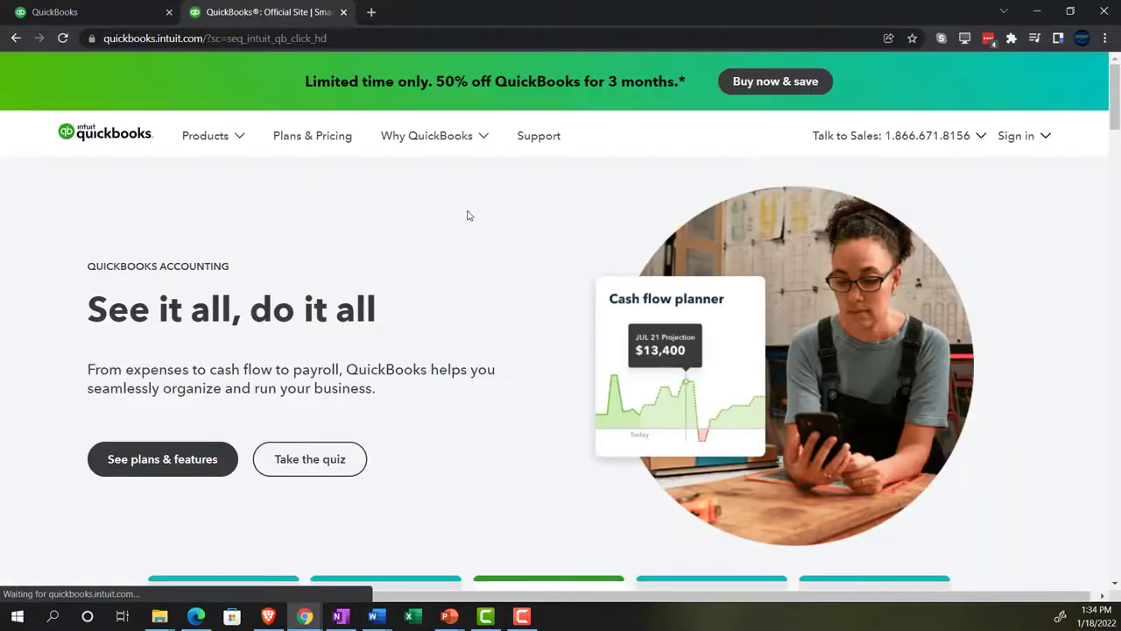
{"action": "scroll", "scroll_direction": "down", "scroll_amount": 3}
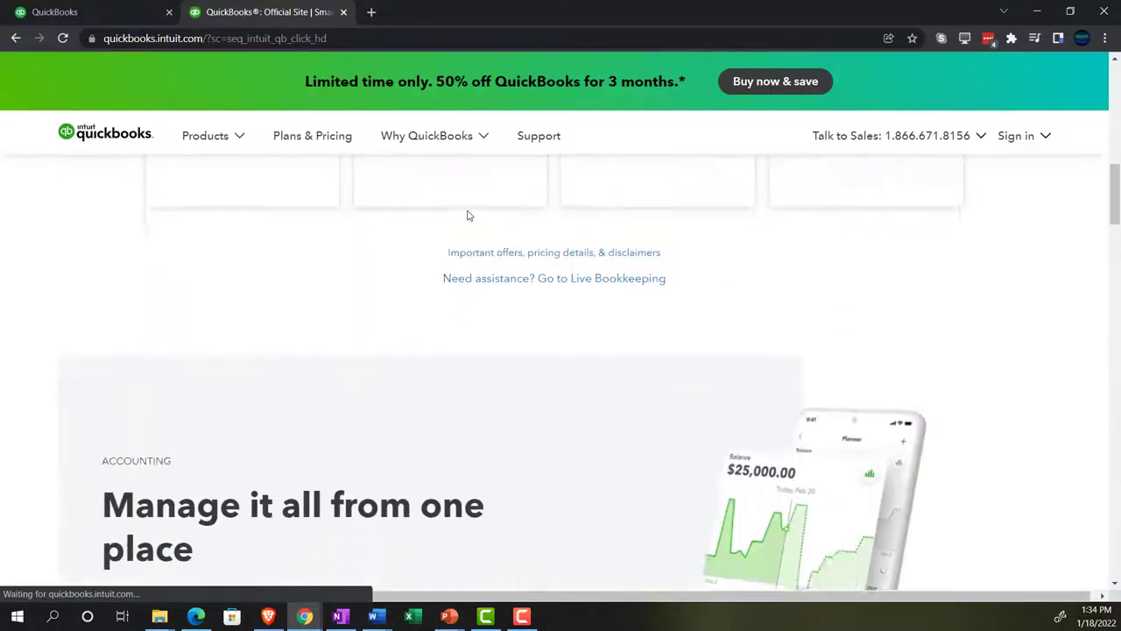
{"action": "scroll", "scroll_direction": "down", "scroll_amount": 3}
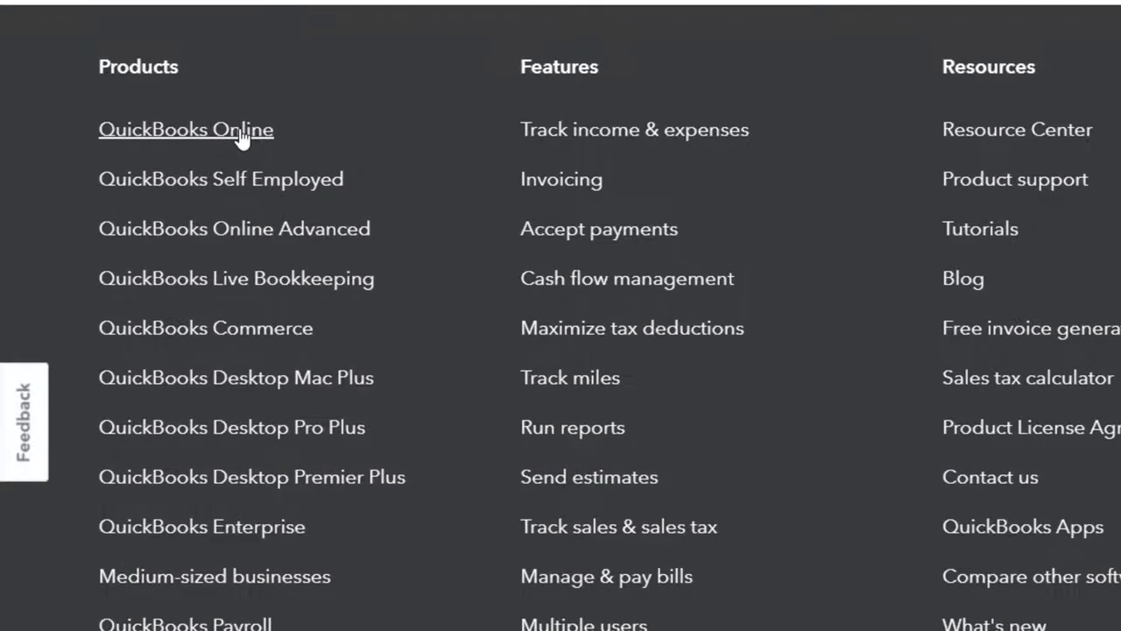
Show QuickBooks Online plans as 30-day free trials, then return to the Get Great Guitars company tab
{"action": "left_click", "coordinate": [187, 129]}
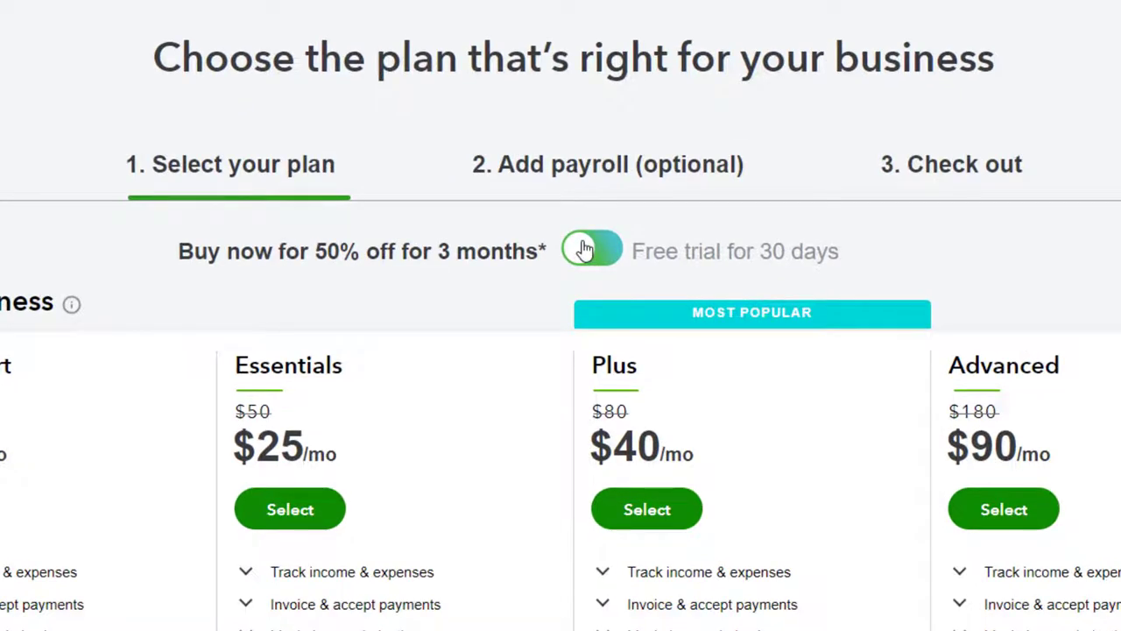
{"action": "left_click", "coordinate": [592, 251]}
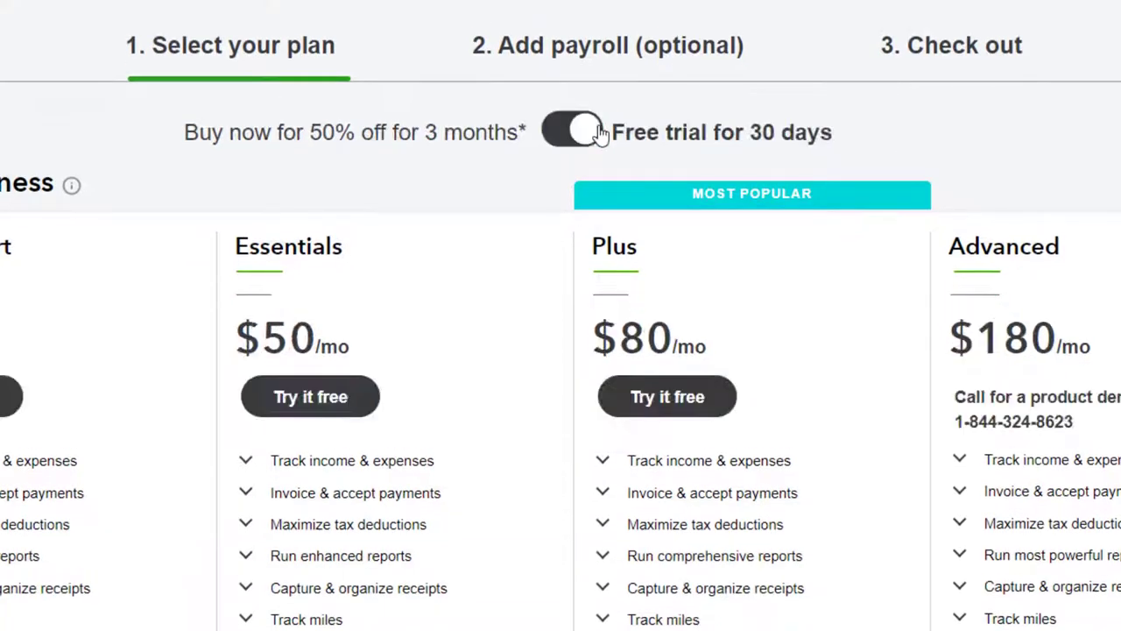
{"action": "mouse_move", "coordinate": [593, 123]}
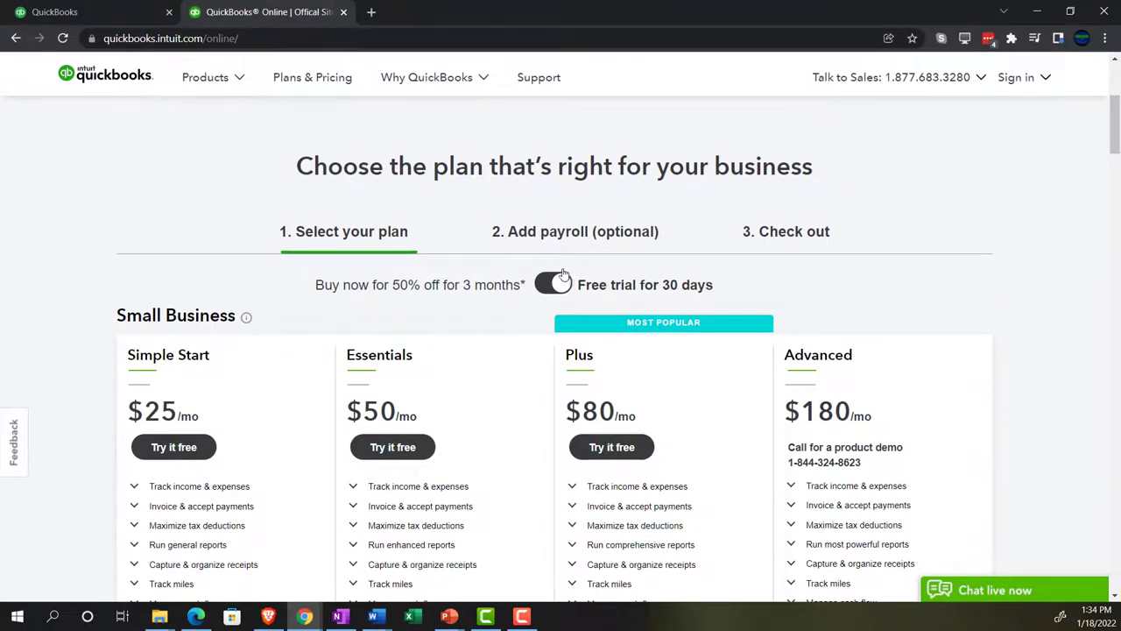
{"action": "left_click", "coordinate": [78, 13]}
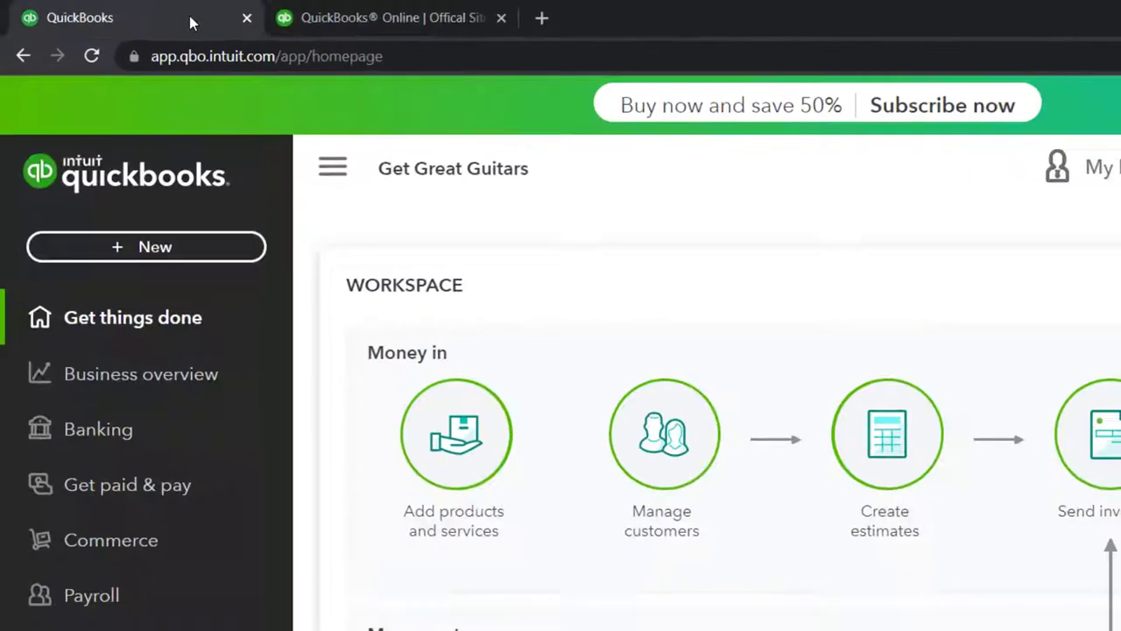